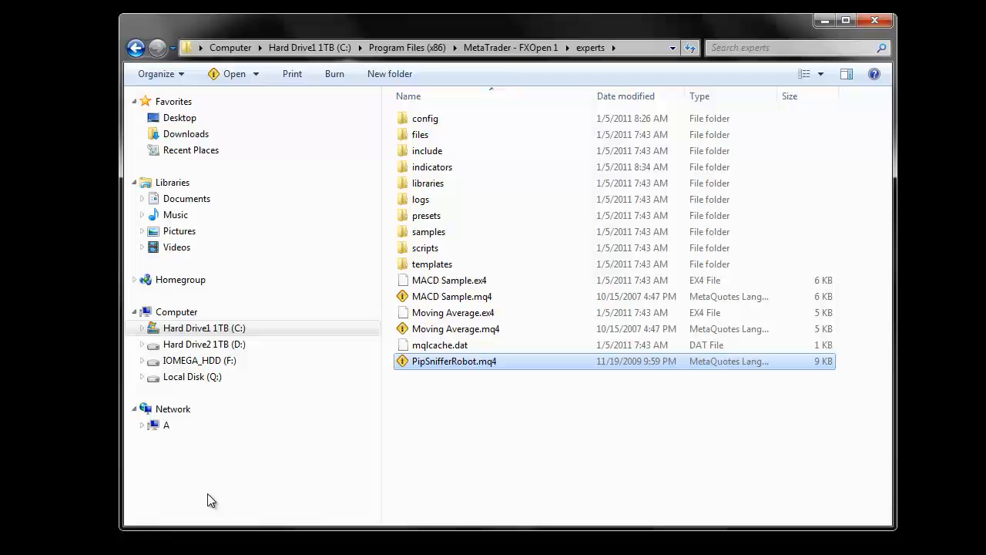
{"action": "mouse_move", "coordinate": [570, 421]}
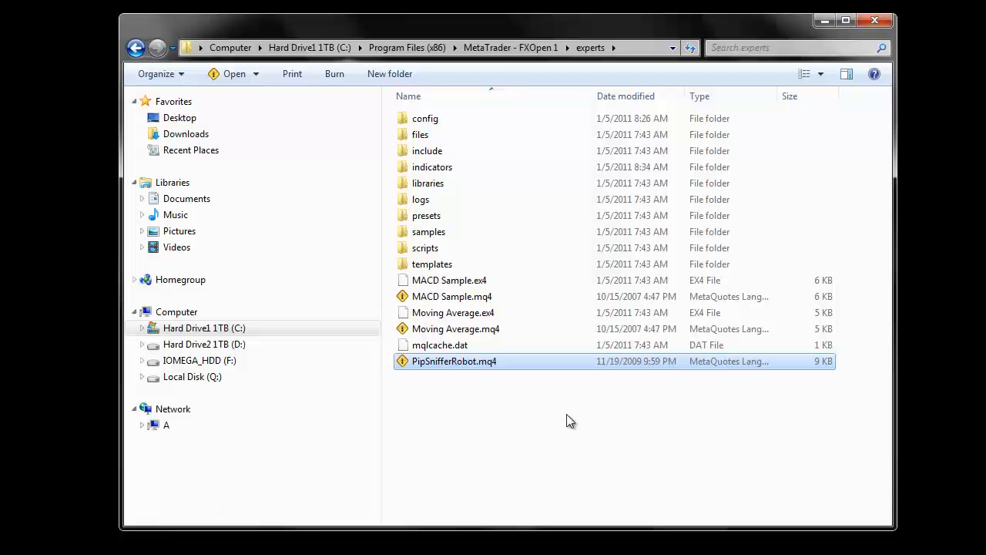
Step: Browse into the MetaTrader experts folder and open PipSnifferRobot.mq4 in MetaEditor
{"action": "left_click", "coordinate": [510, 46]}
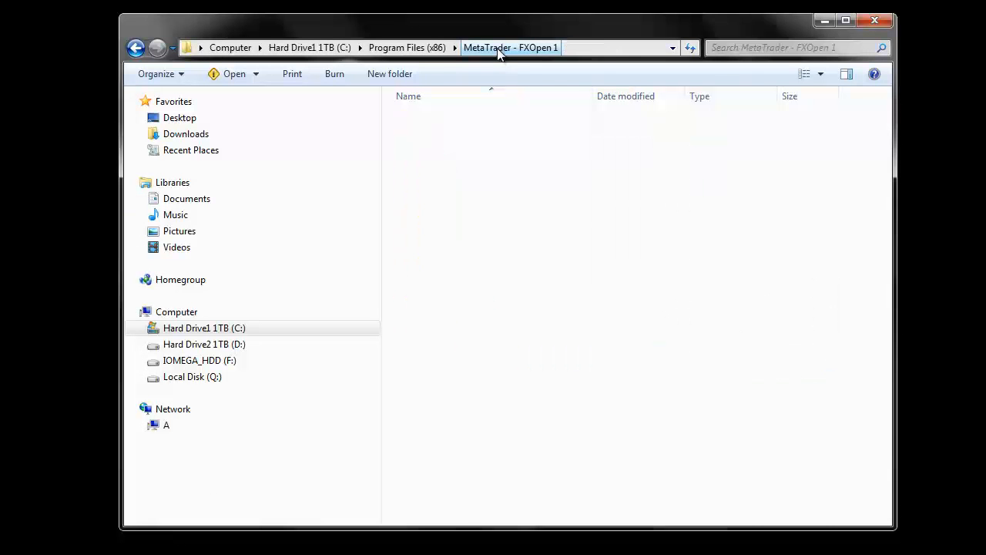
{"action": "left_click", "coordinate": [425, 151]}
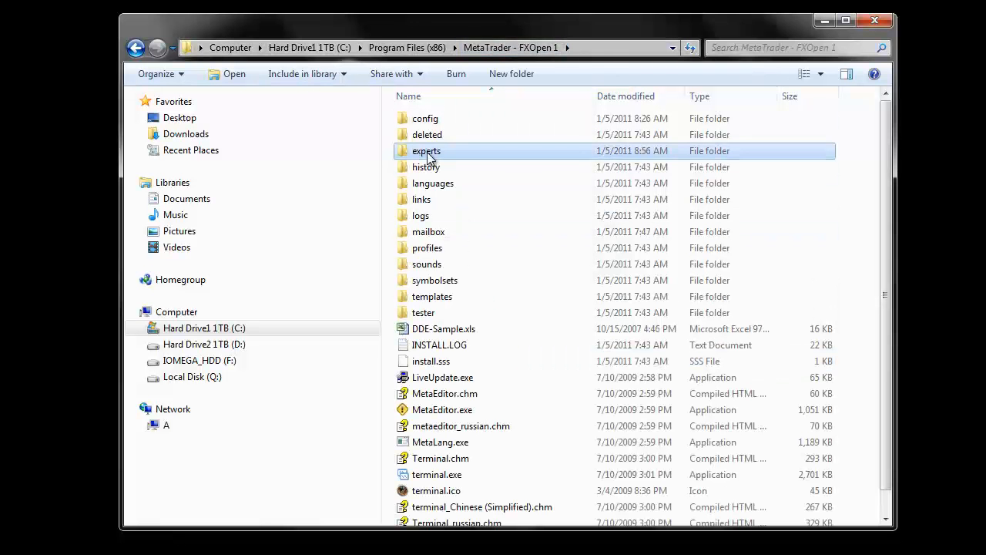
{"action": "double_click", "coordinate": [426, 151]}
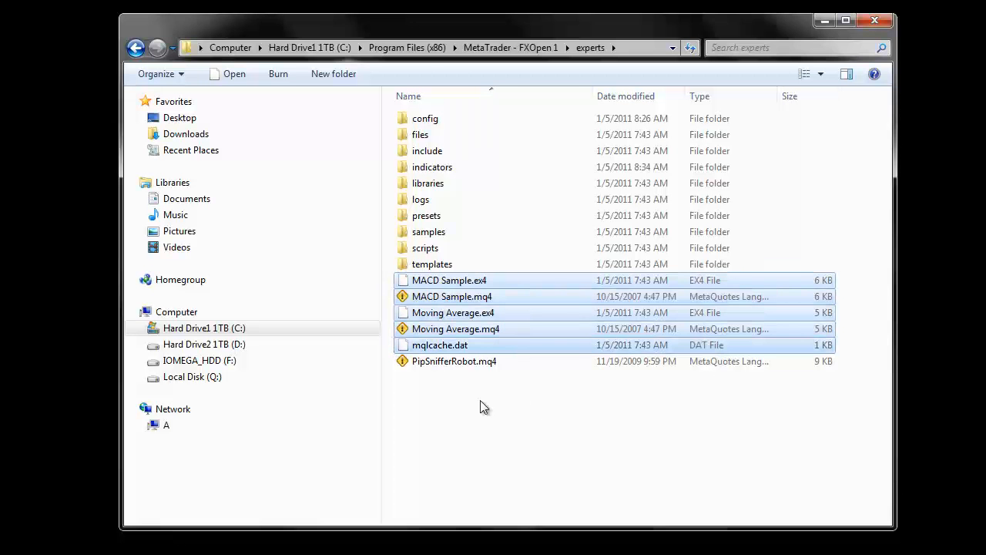
{"action": "left_click", "coordinate": [454, 361]}
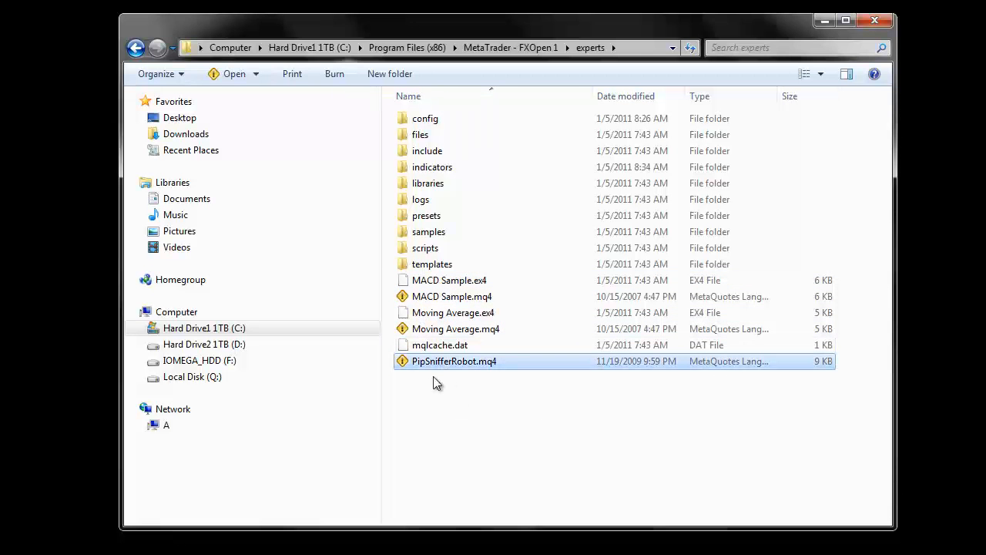
{"action": "mouse_move", "coordinate": [444, 384]}
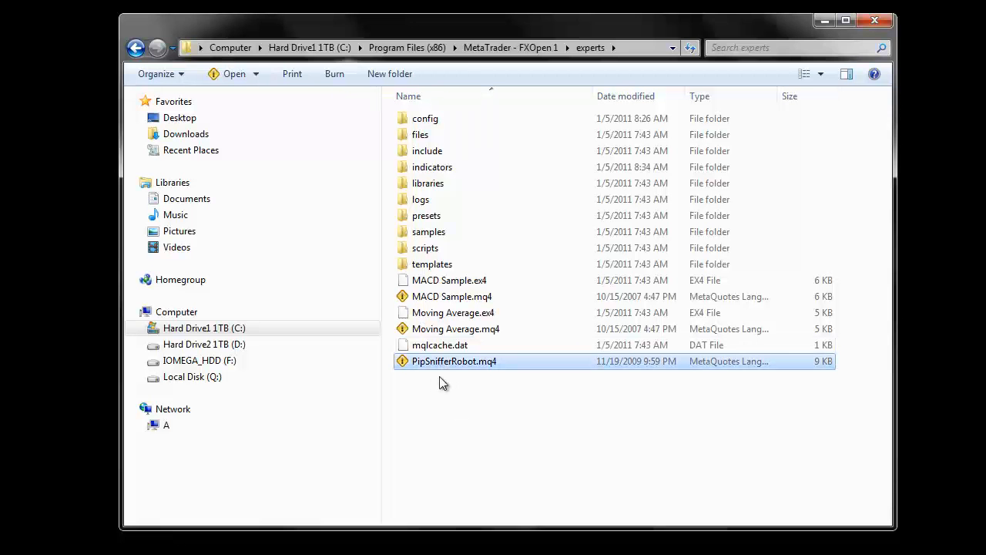
{"action": "mouse_move", "coordinate": [448, 459]}
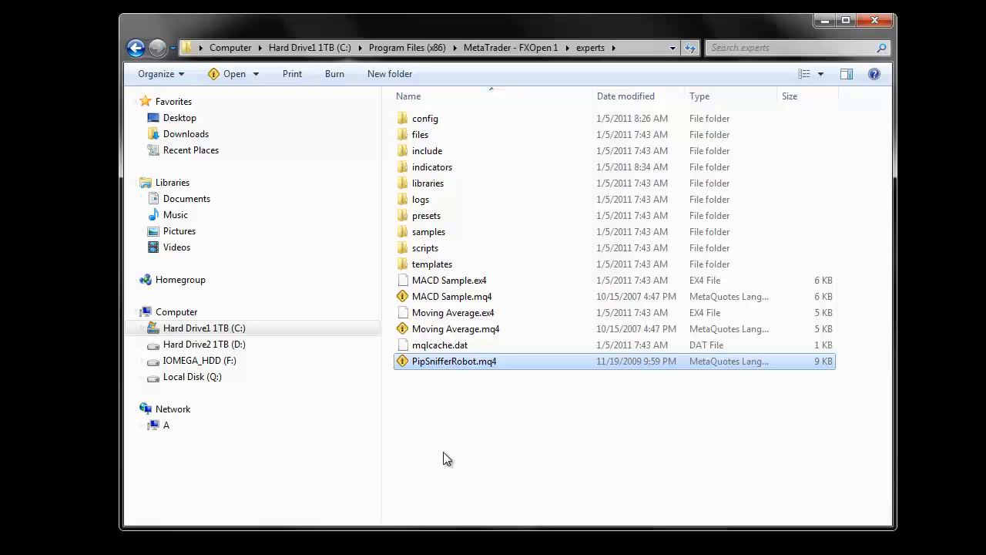
{"action": "mouse_move", "coordinate": [460, 426]}
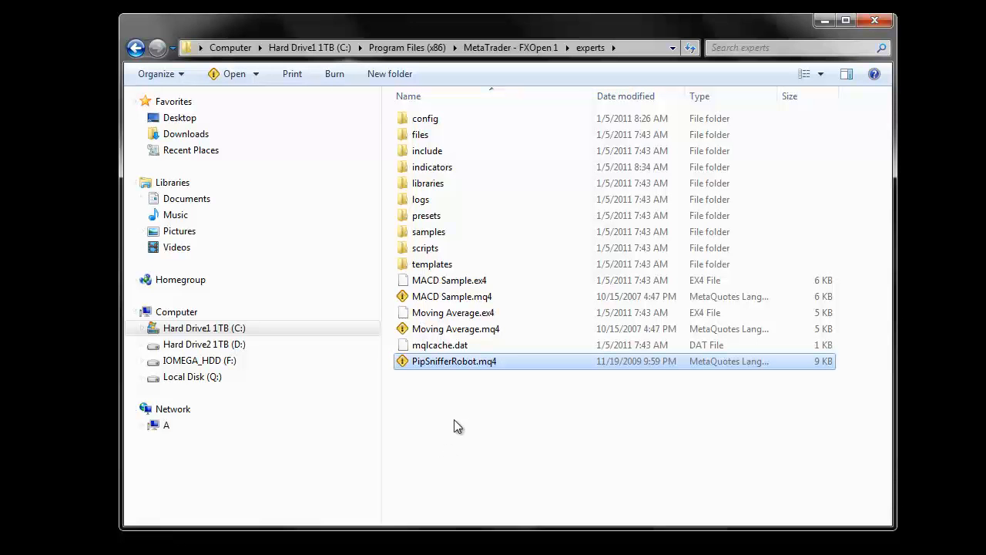
{"action": "mouse_move", "coordinate": [435, 459]}
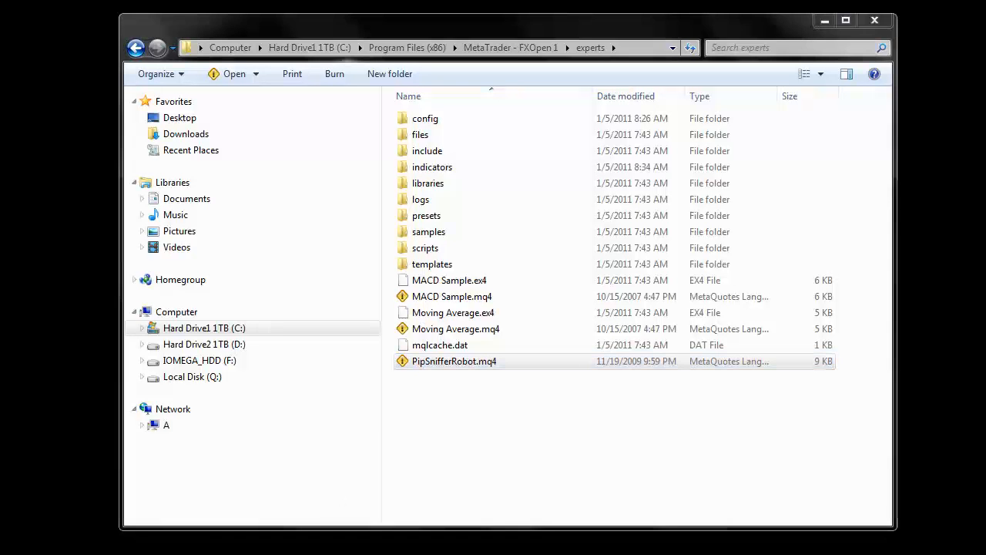
{"action": "double_click", "coordinate": [453, 361]}
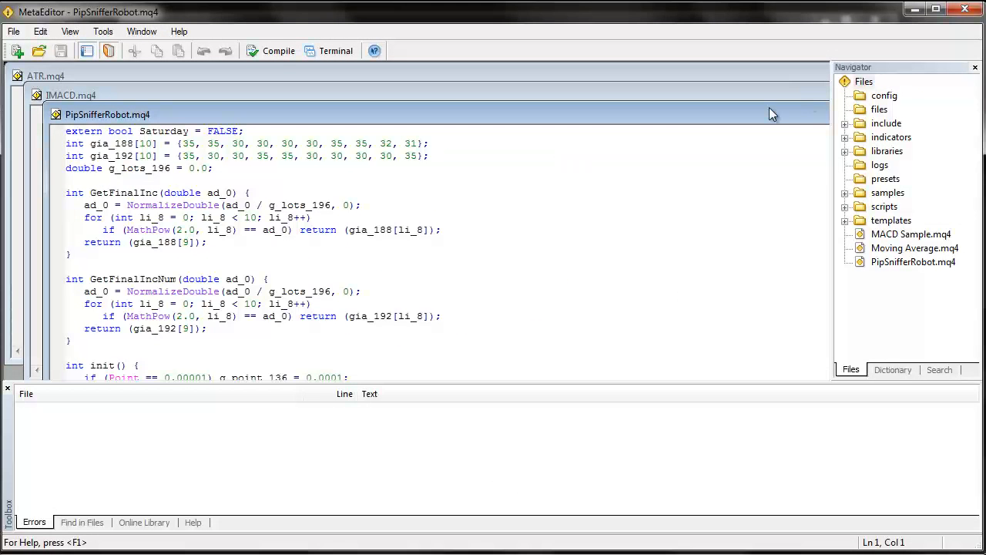
{"action": "mouse_move", "coordinate": [268, 57]}
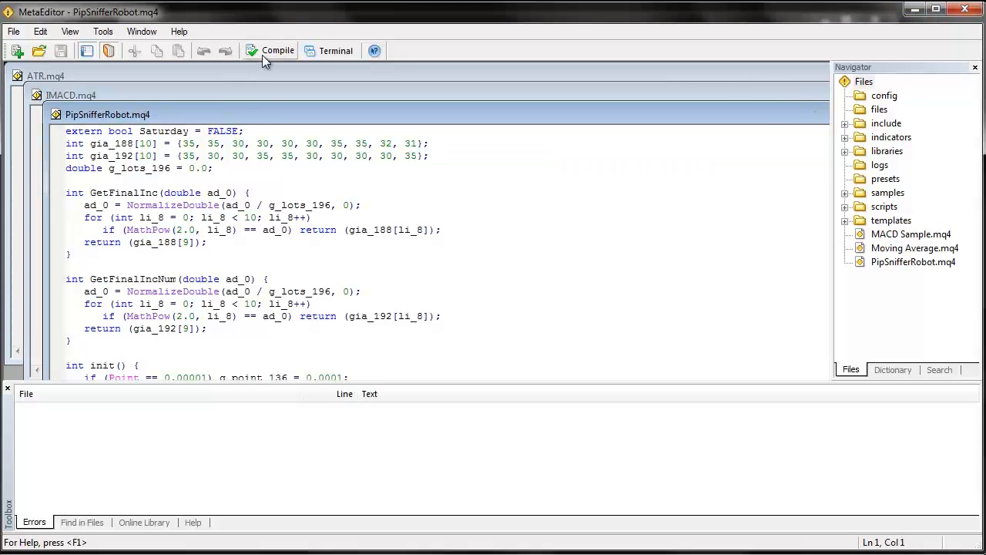
Step: Compile PipSnifferRobot with 0 errors and 0 warnings, then minimize MetaEditor
{"action": "left_click", "coordinate": [277, 50]}
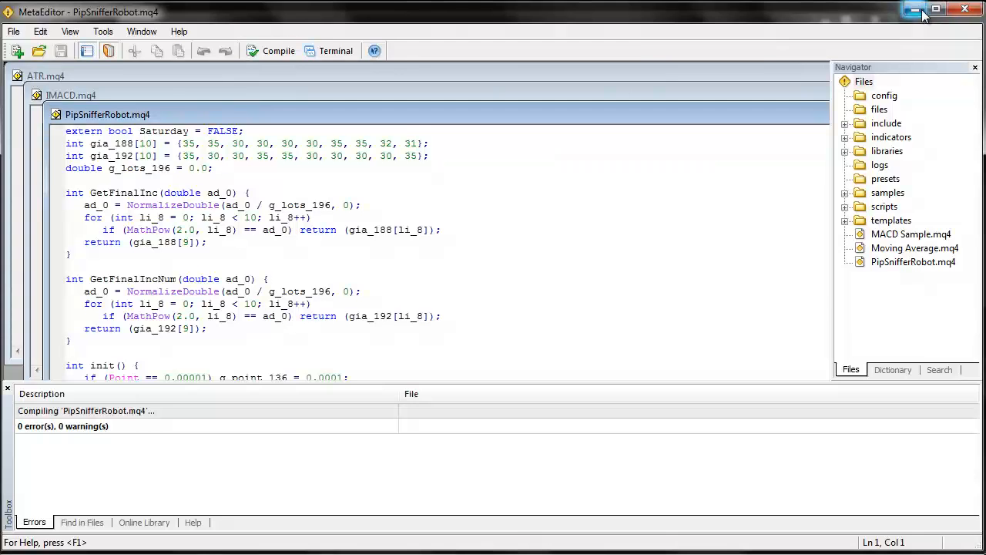
{"action": "left_click", "coordinate": [935, 9]}
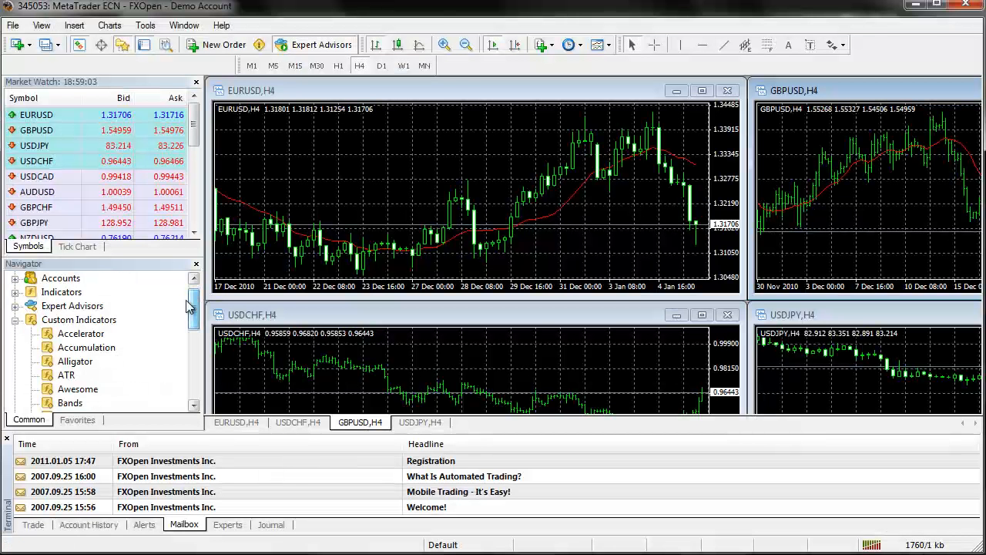
Step: Collapse Custom Indicators and expand Expert Advisors, revealing PipSnifferRobot in the Navigator
{"action": "left_click", "coordinate": [79, 332]}
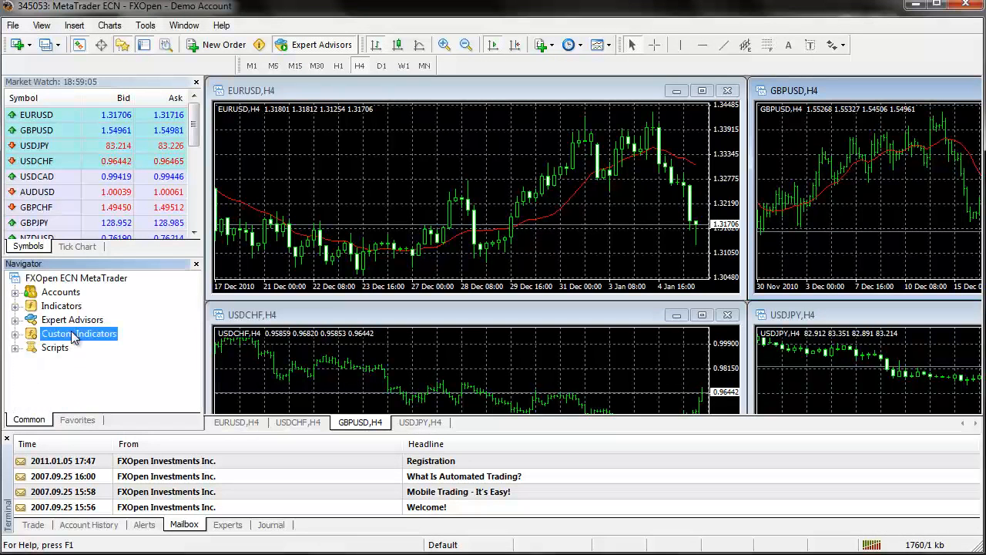
{"action": "left_click", "coordinate": [15, 319]}
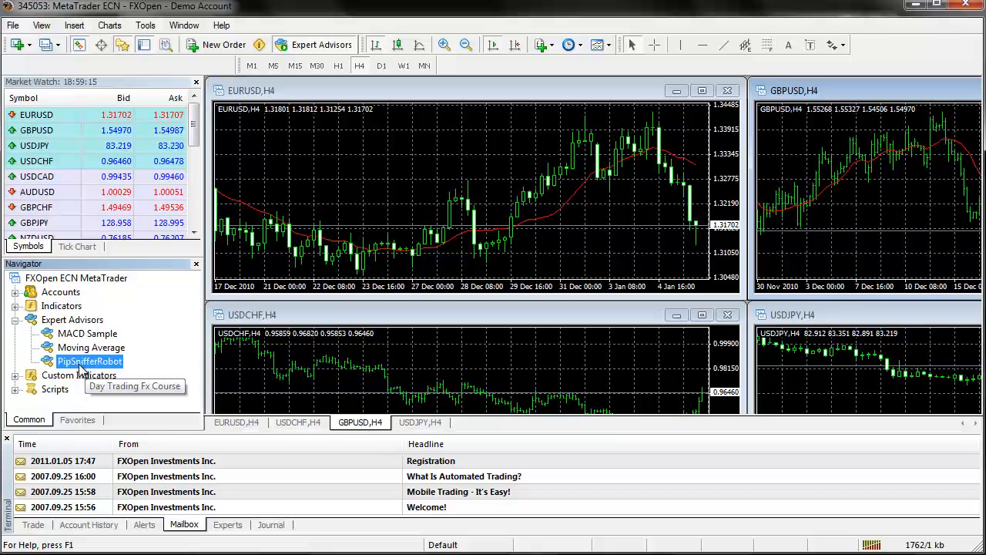
{"action": "mouse_move", "coordinate": [191, 476]}
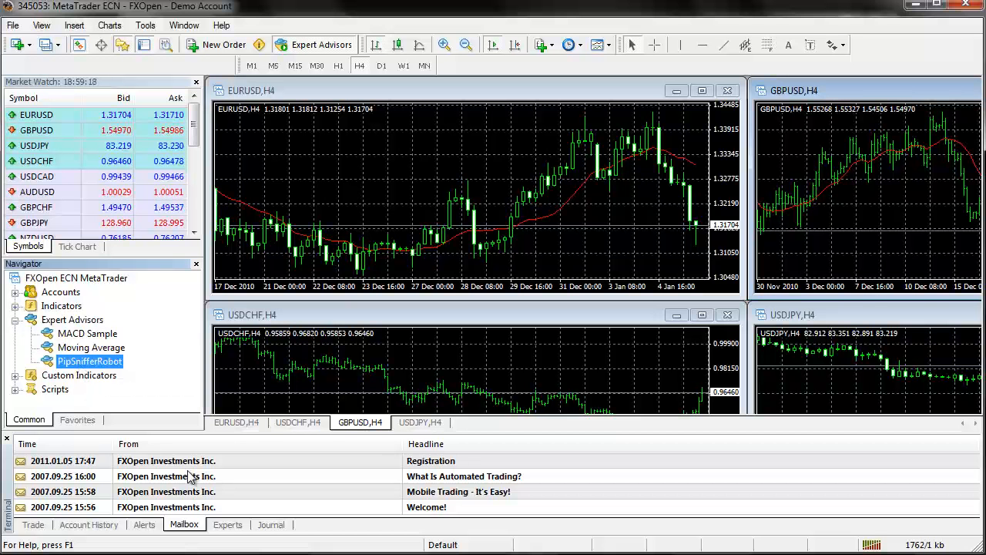
{"action": "mouse_move", "coordinate": [191, 478]}
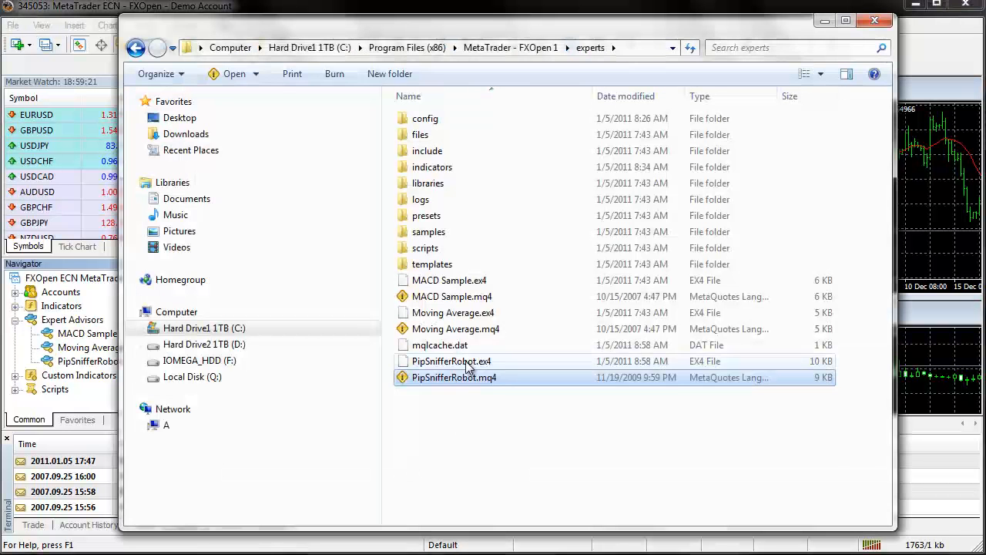
Step: Select the newly compiled PipSnifferRobot.ex4 in the experts folder
{"action": "left_click", "coordinate": [452, 361]}
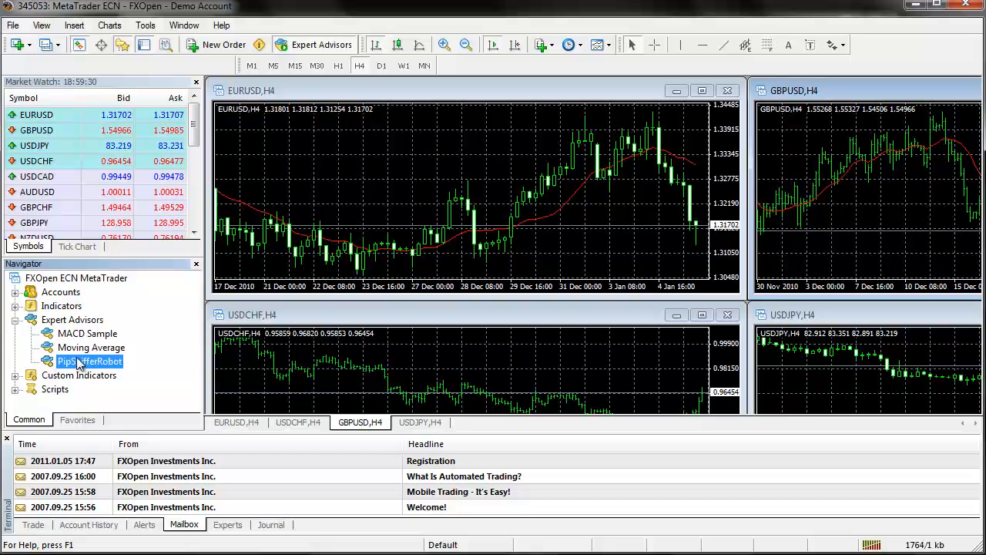
{"action": "mouse_move", "coordinate": [91, 360]}
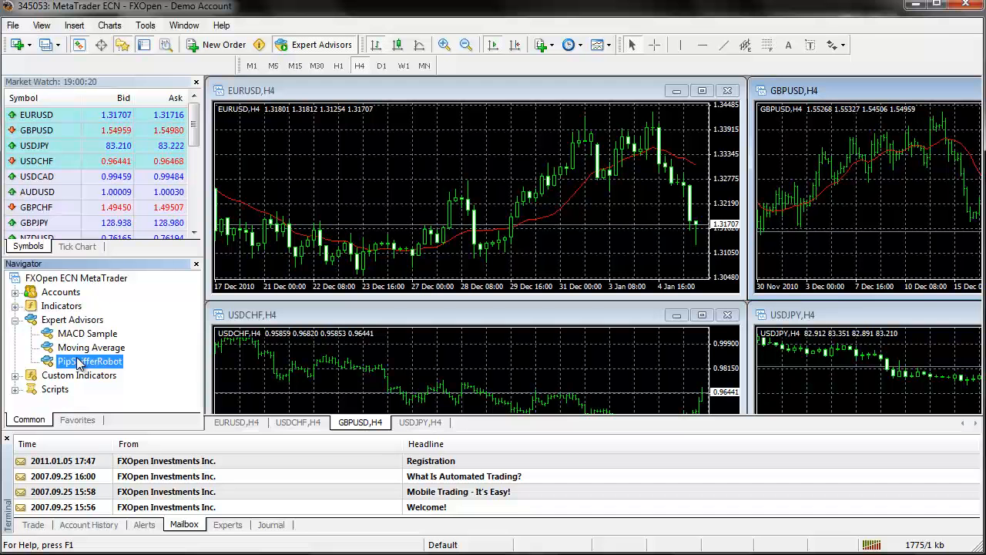
{"action": "mouse_move", "coordinate": [152, 362]}
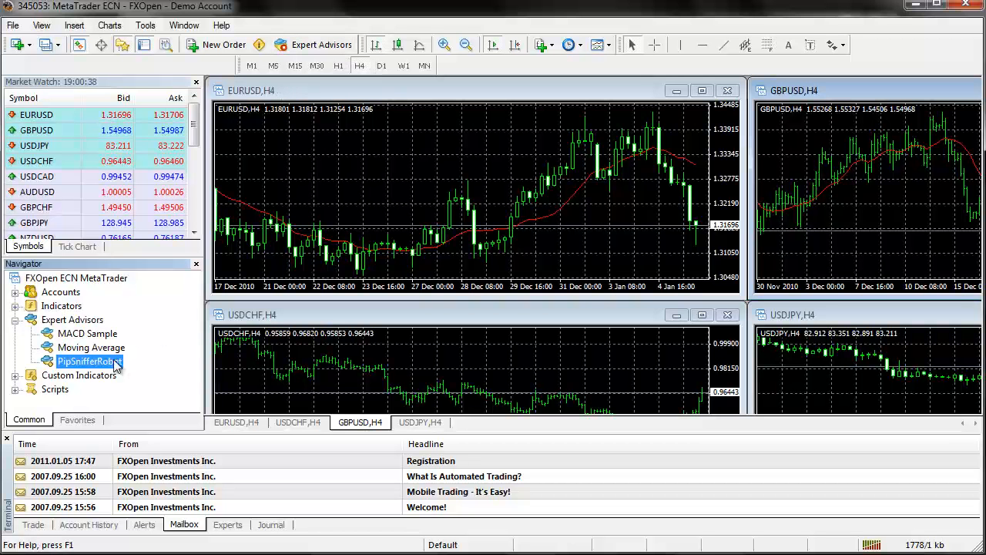
{"action": "mouse_move", "coordinate": [81, 367]}
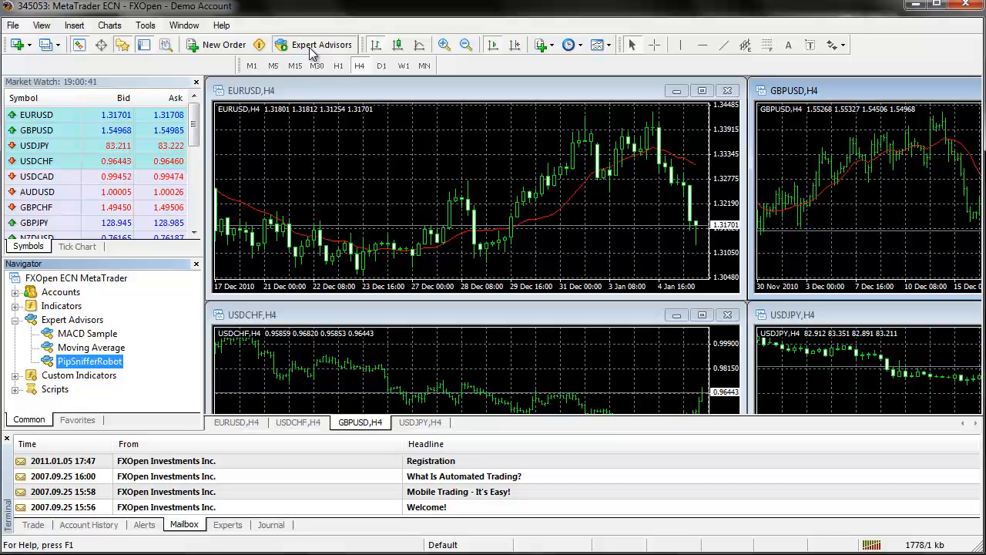
{"action": "mouse_move", "coordinate": [366, 487]}
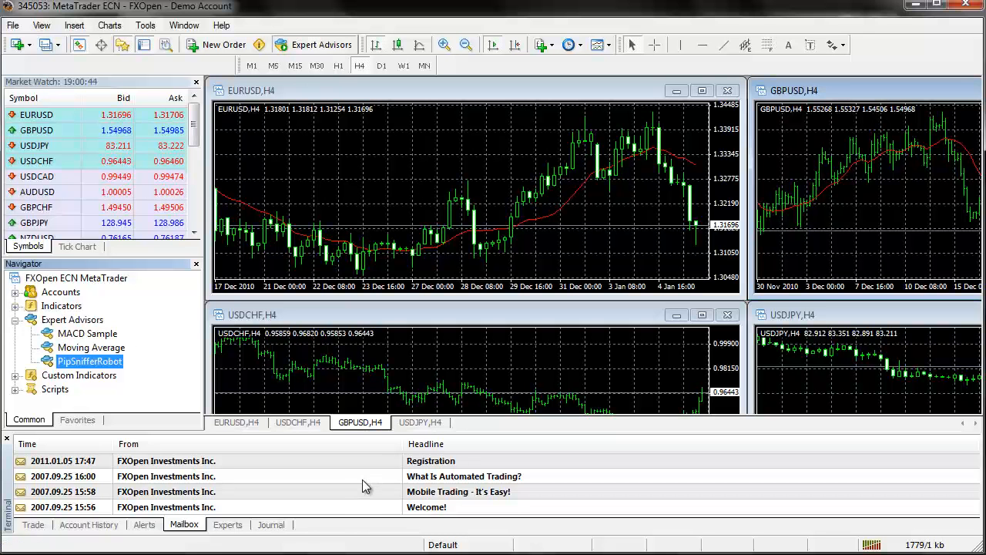
{"action": "mouse_move", "coordinate": [90, 361]}
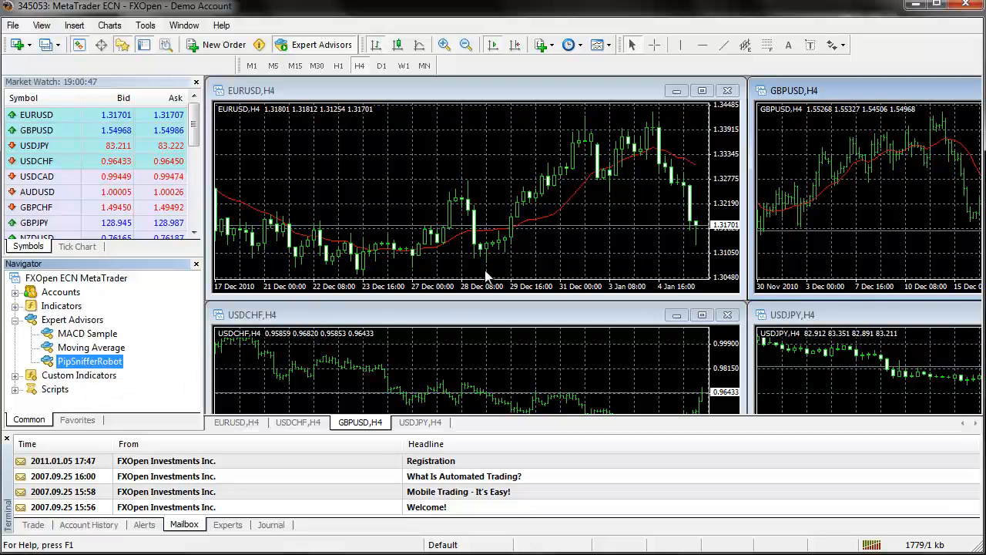
{"action": "mouse_move", "coordinate": [419, 193]}
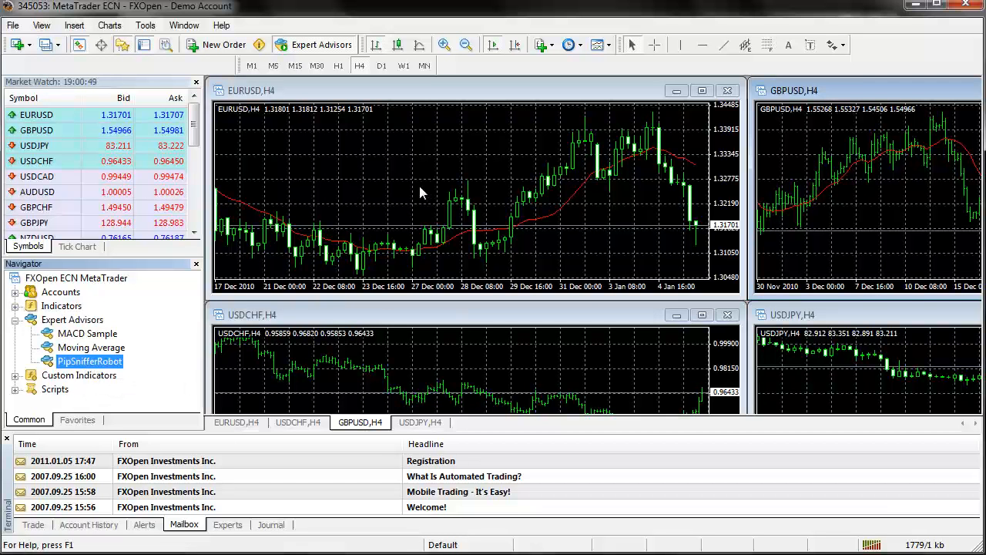